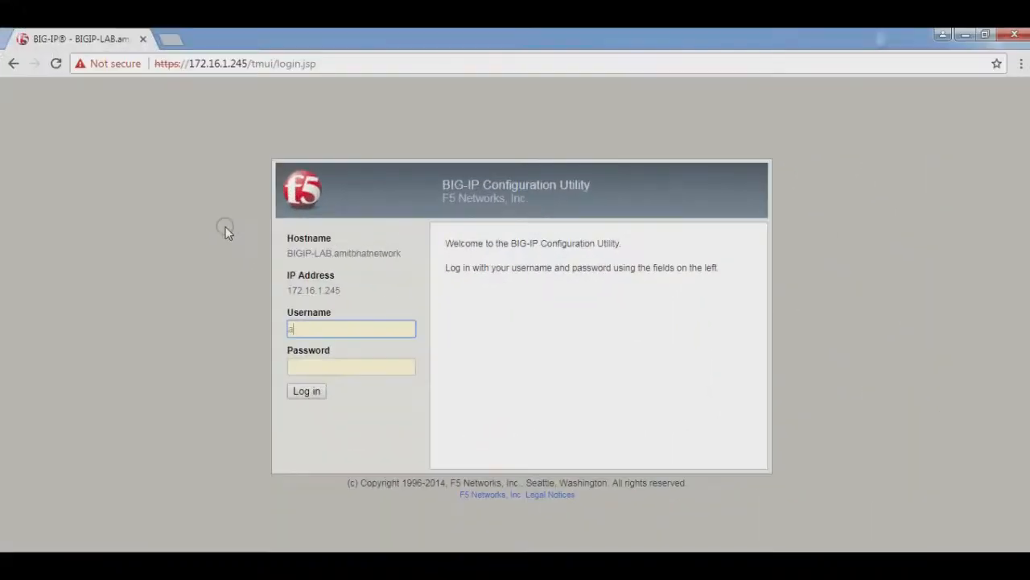
- Log in to the BIG-IP Configuration Utility as admin and reach the Welcome page
type("admin")
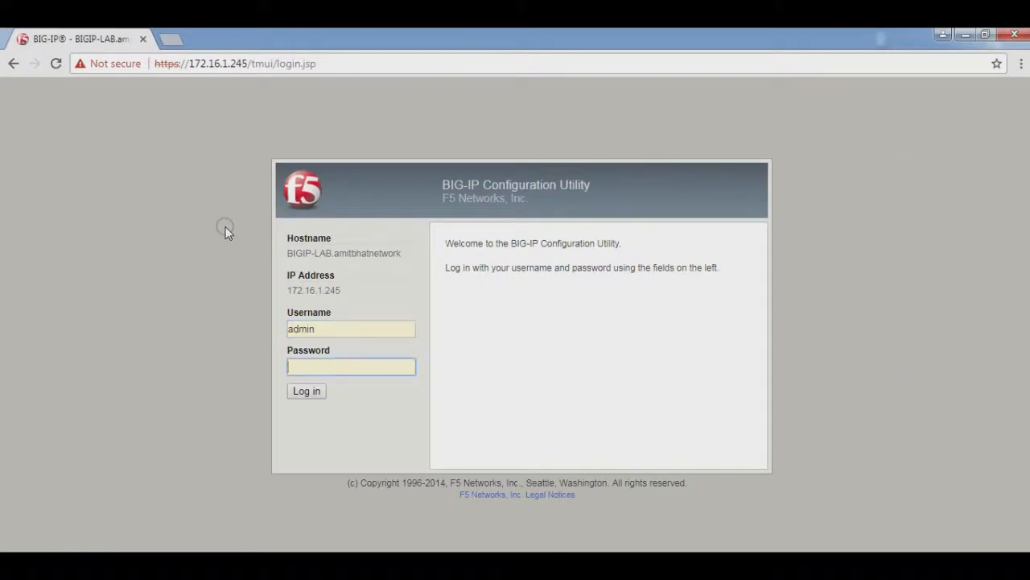
left_click(306, 391)
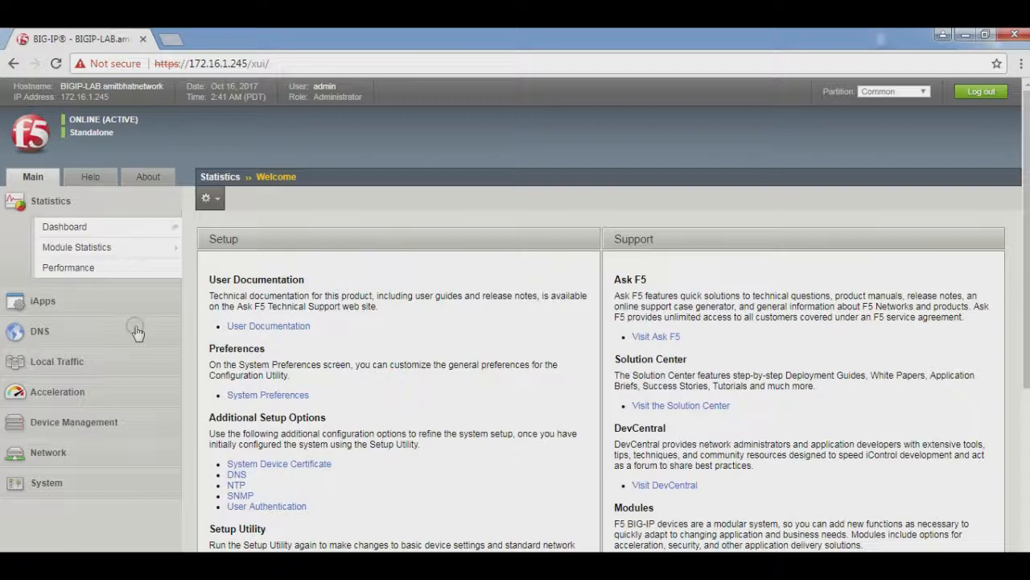
- Navigate Local Traffic > Pools to WWW-POOL's Members list showing three Round Robin servers
left_click(56, 361)
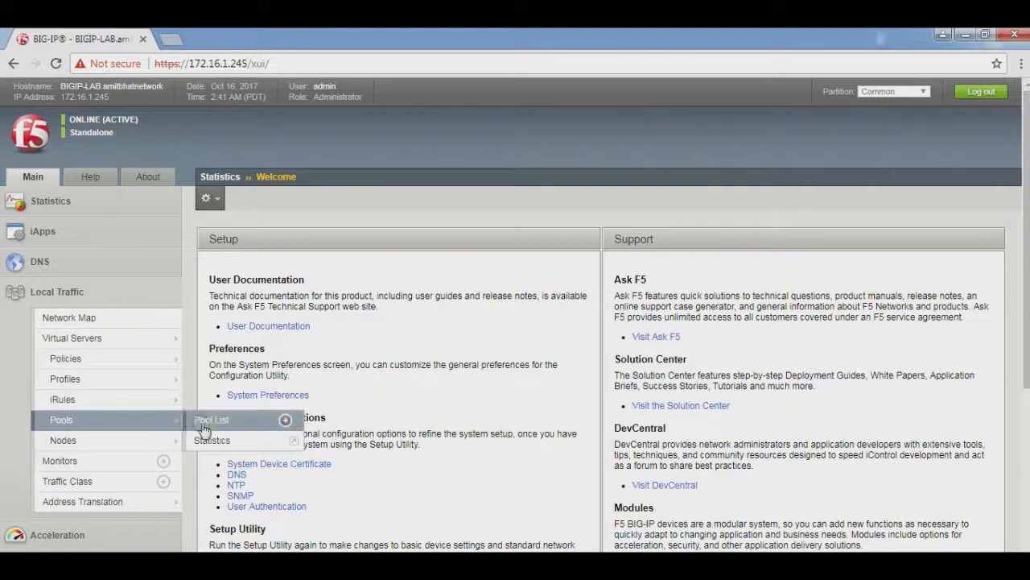
left_click(211, 418)
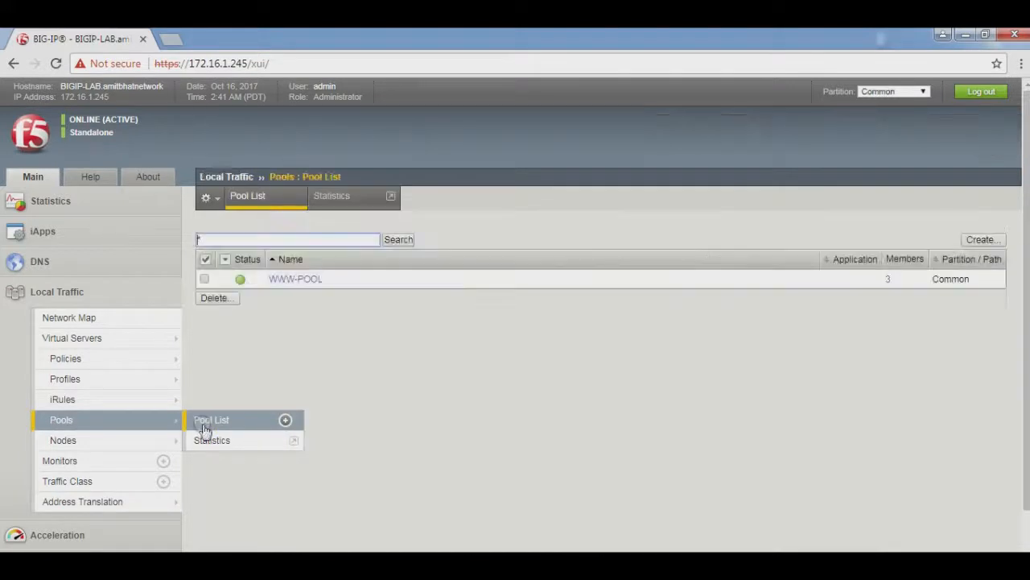
left_click(295, 278)
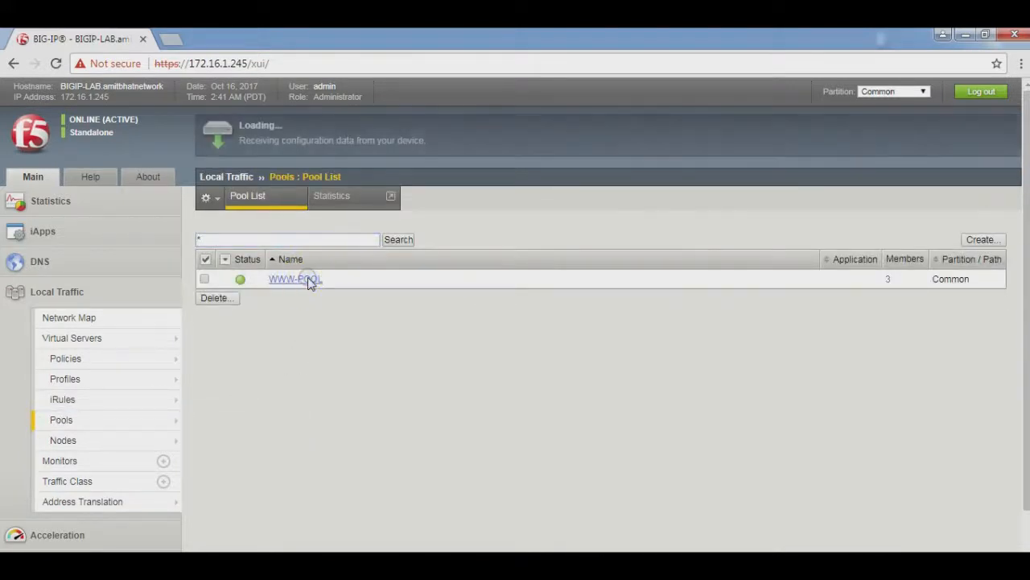
left_click(294, 278)
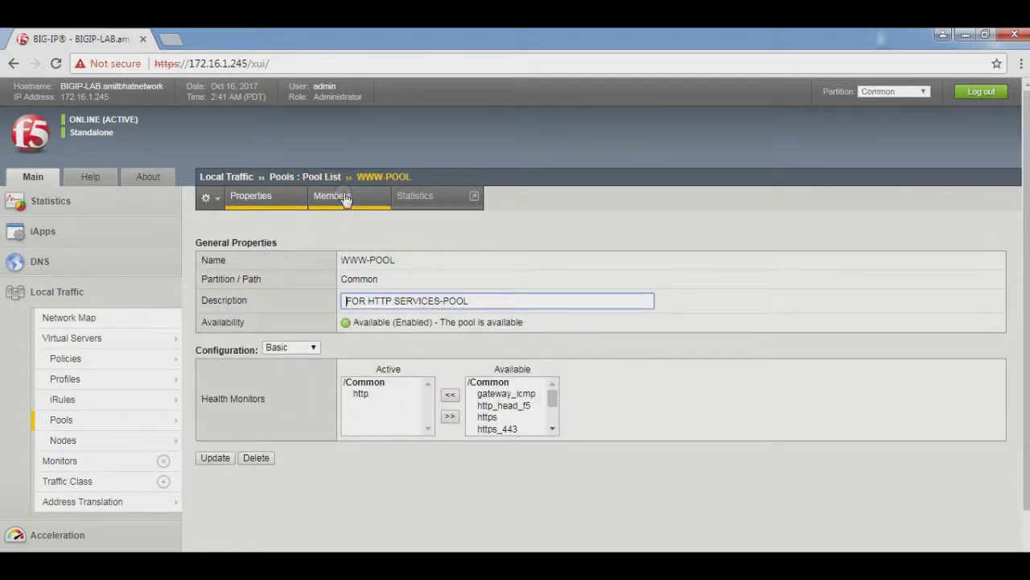
left_click(332, 196)
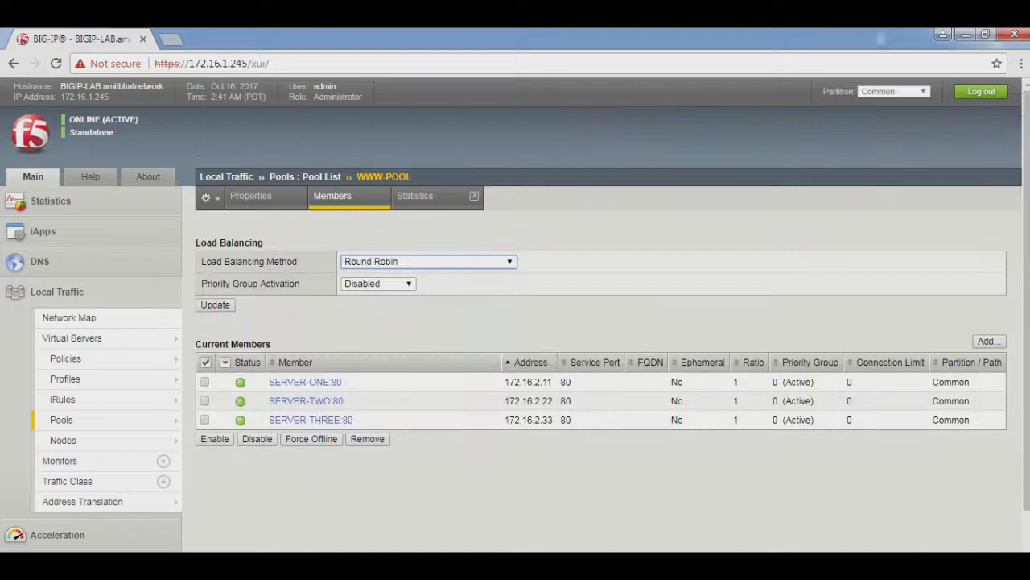
left_click(428, 261)
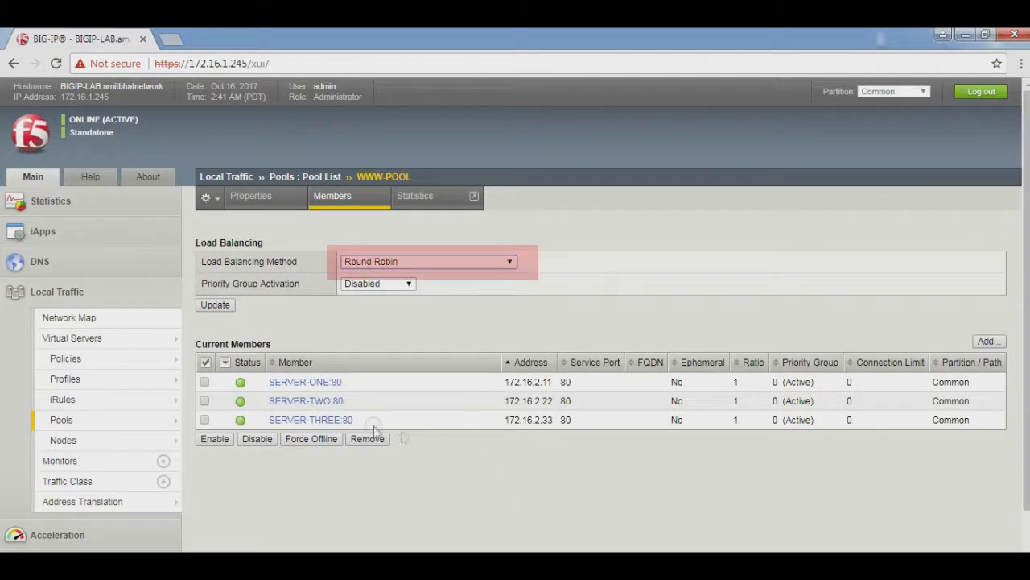
mouse_move(306, 382)
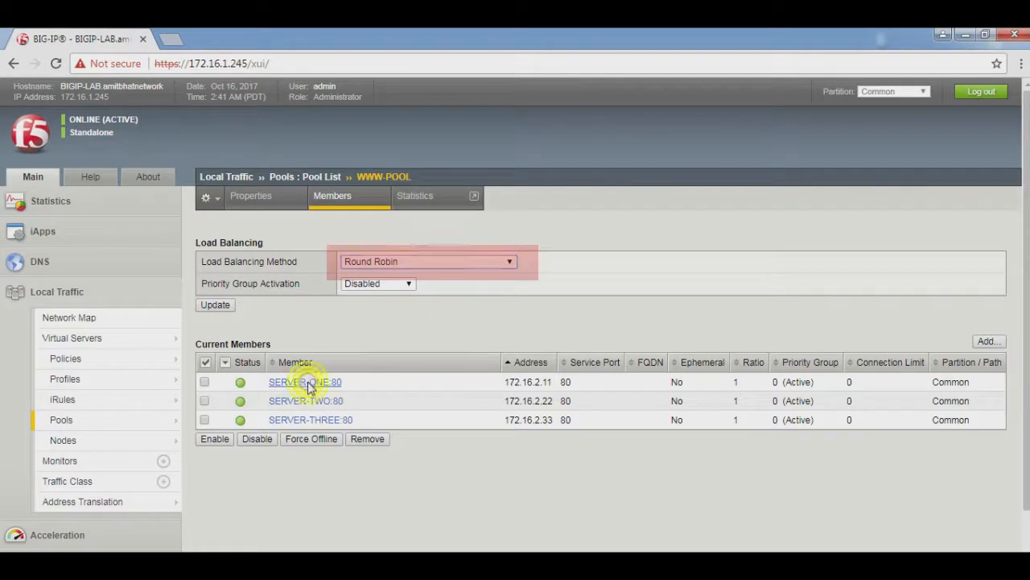
- Set SERVER-ONE's parent node Ratio to 5 and update it
left_click(304, 382)
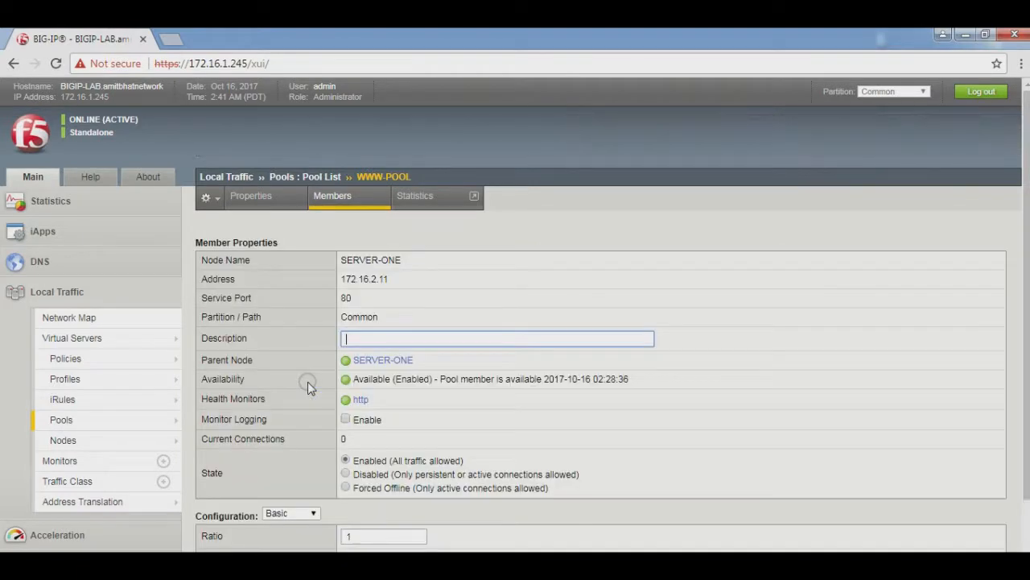
left_click(383, 361)
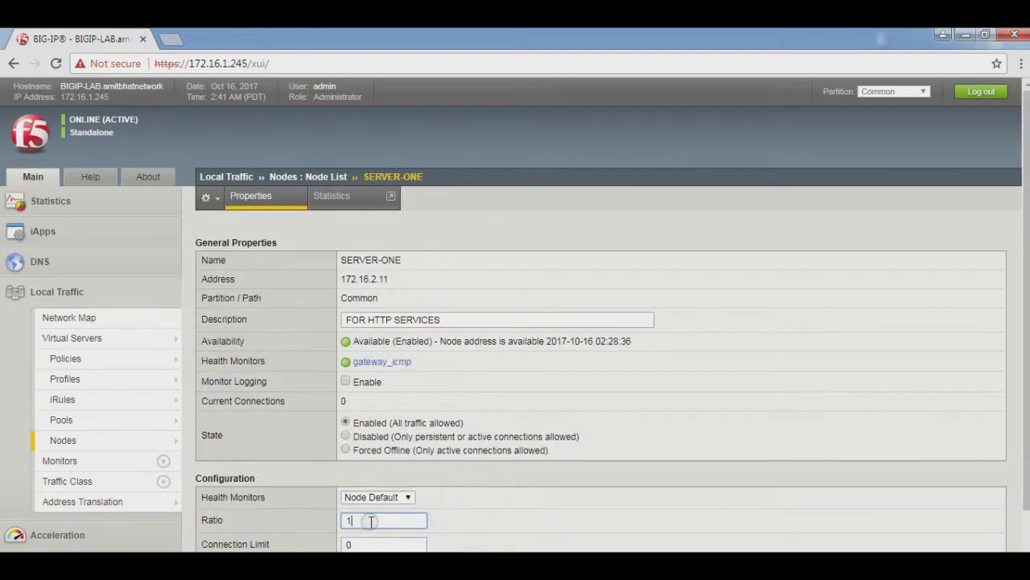
type("5")
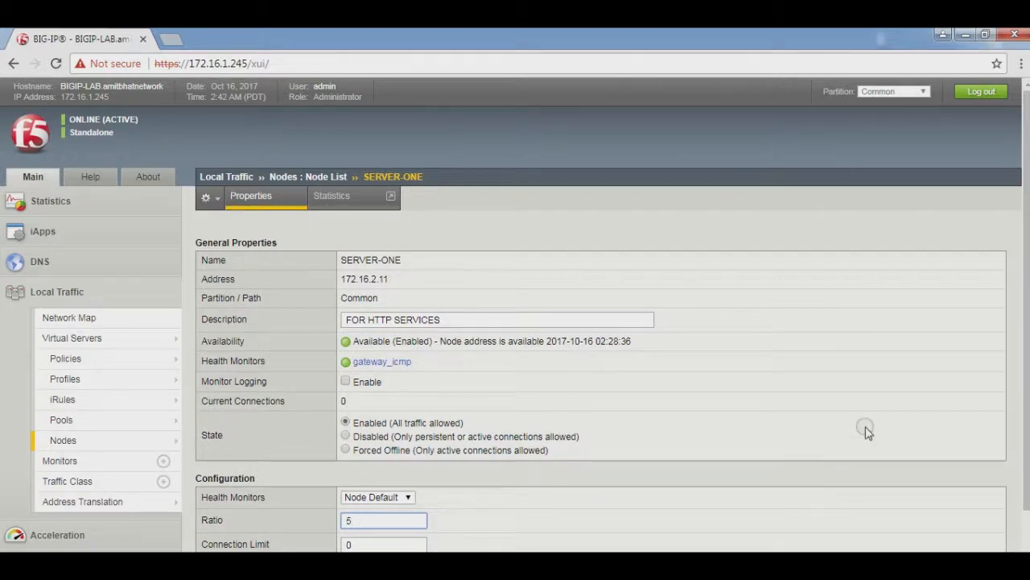
scroll("down", 3)
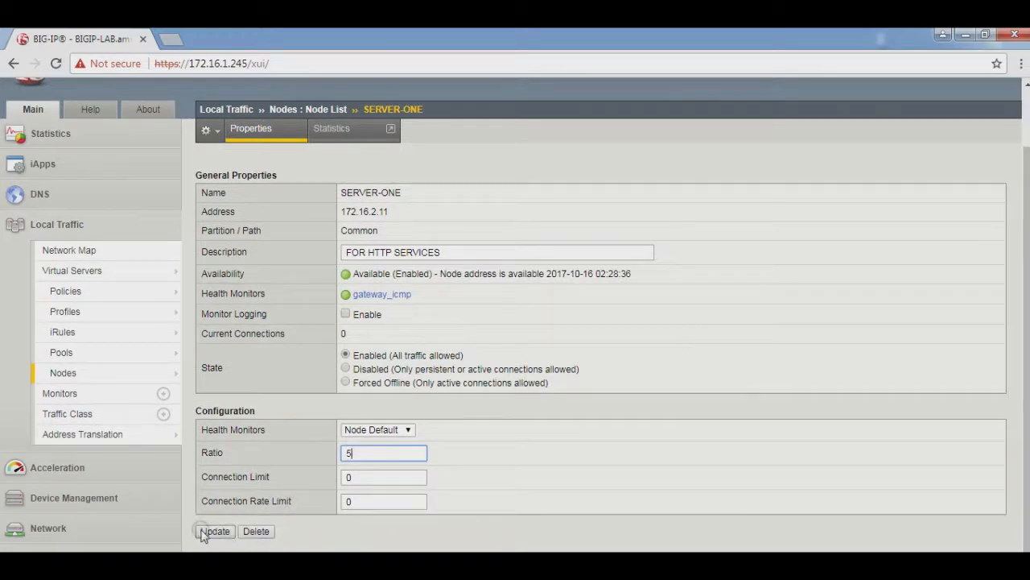
left_click(216, 531)
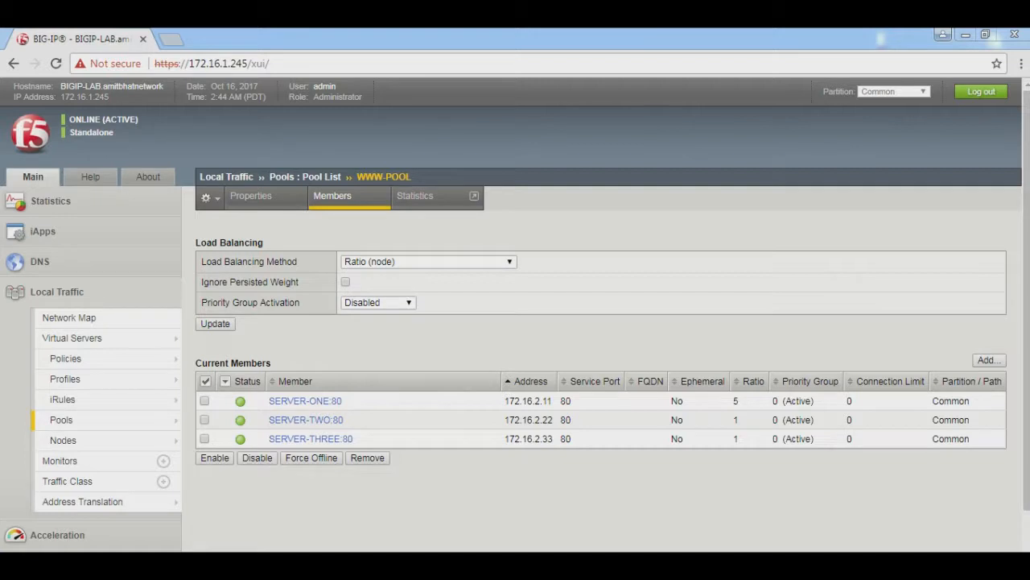
- Apply Ratio (node) as WWW-POOL's load balancing method
left_click(167, 39)
type("120.10.120.254")
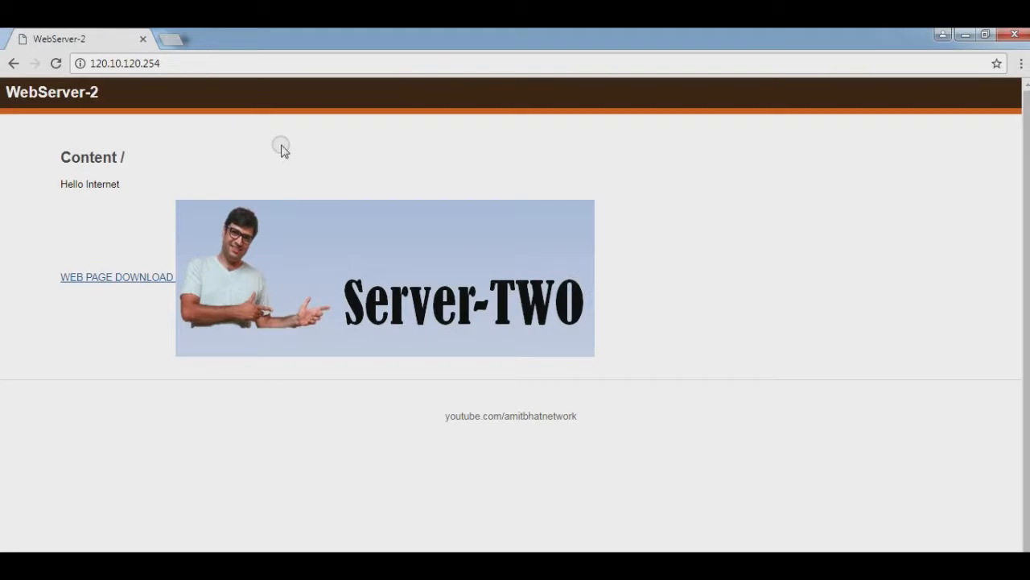
mouse_move(57, 64)
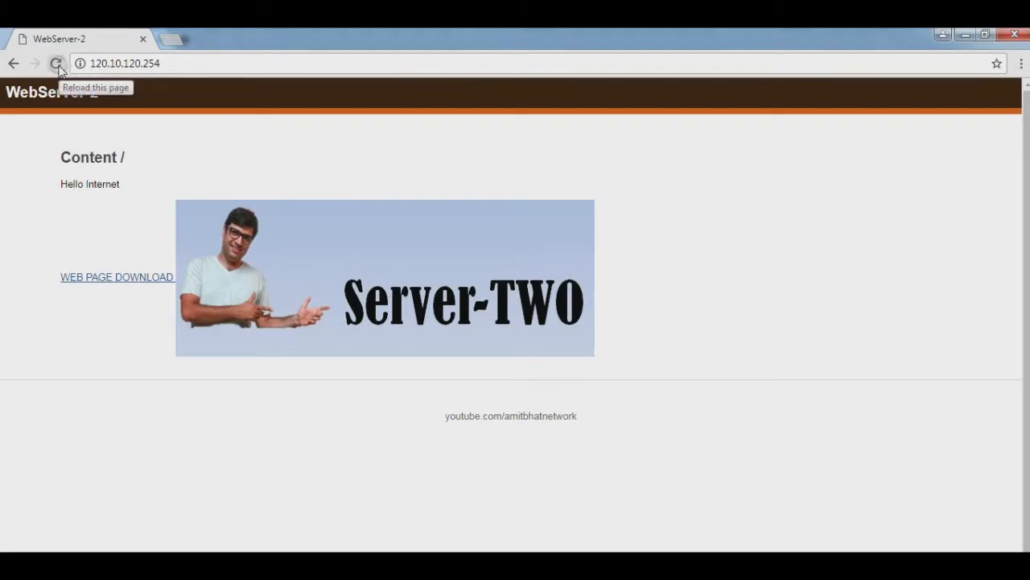
- Reload 120.10.120.254 several times in Chrome to see SERVER-ONE answer most requests
left_click(57, 65)
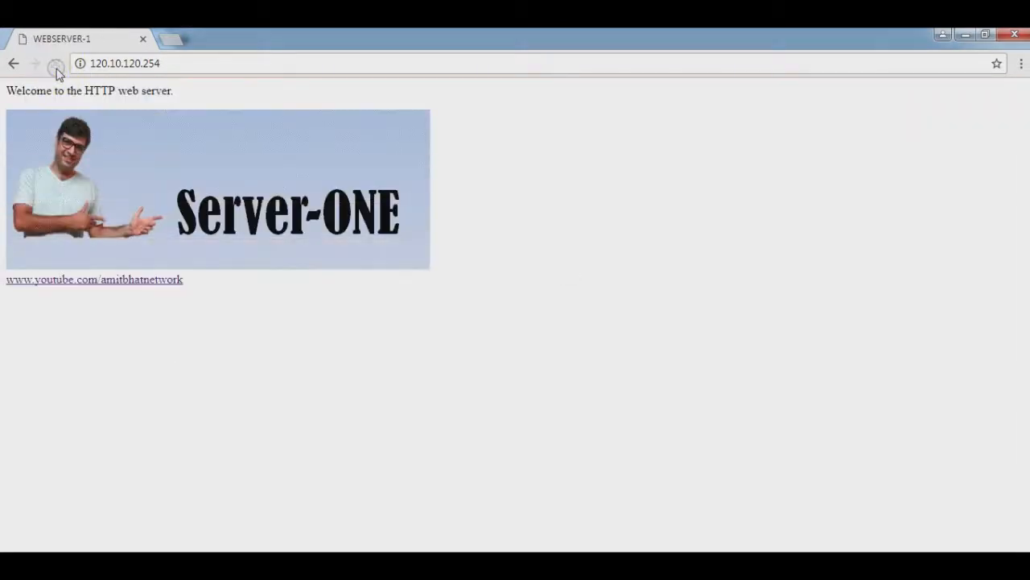
left_click(57, 64)
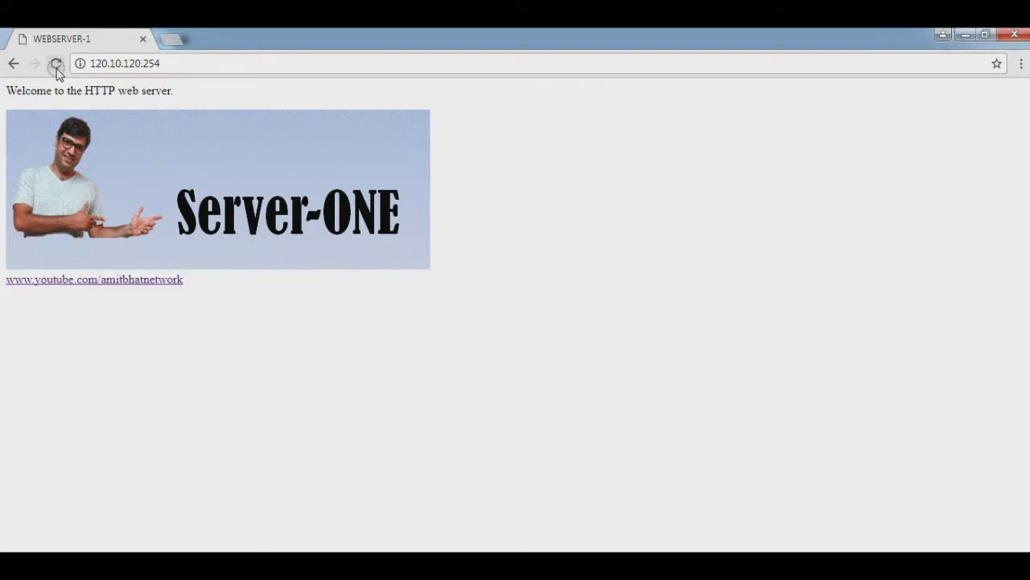
left_click(56, 65)
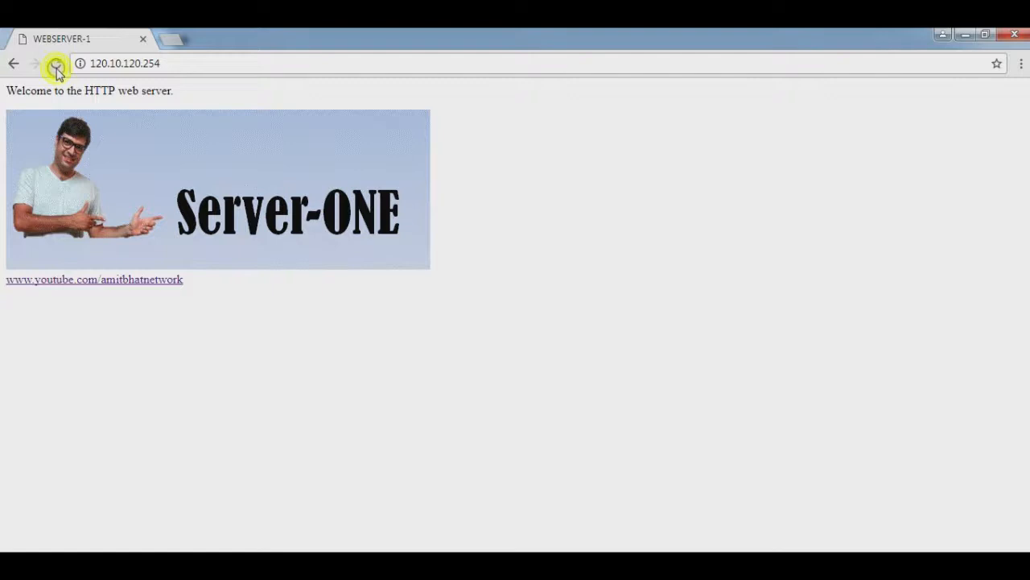
left_click(55, 64)
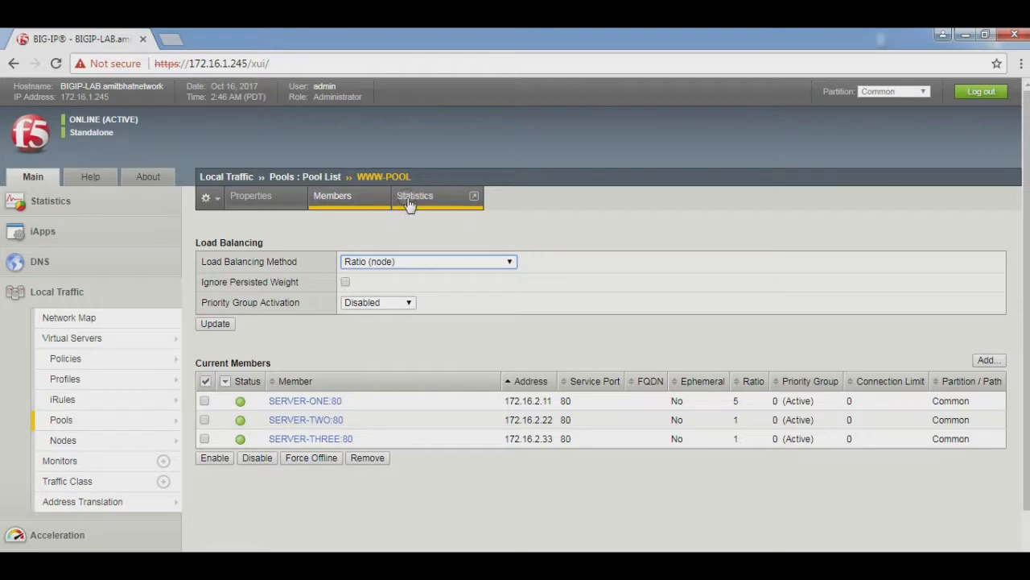
- View WWW-POOL statistics showing SERVER-ONE with 18 connections versus 4 each for the others
left_click(416, 197)
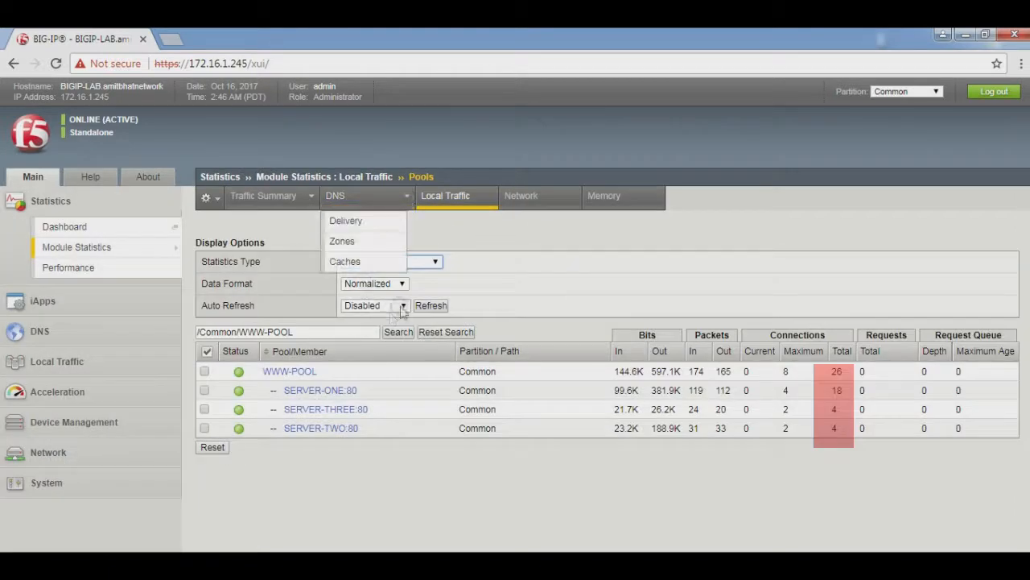
left_click(364, 261)
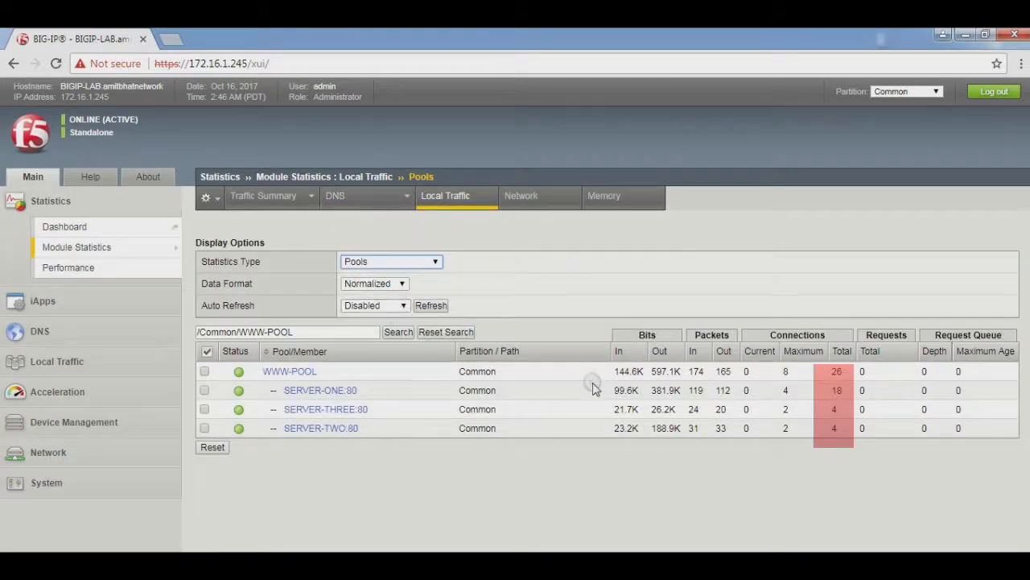
mouse_move(651, 473)
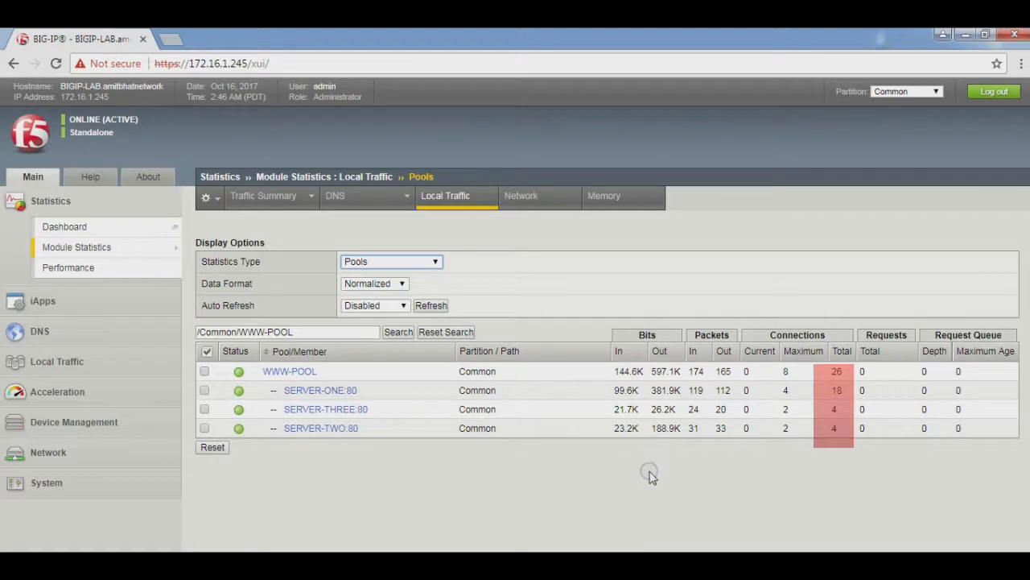